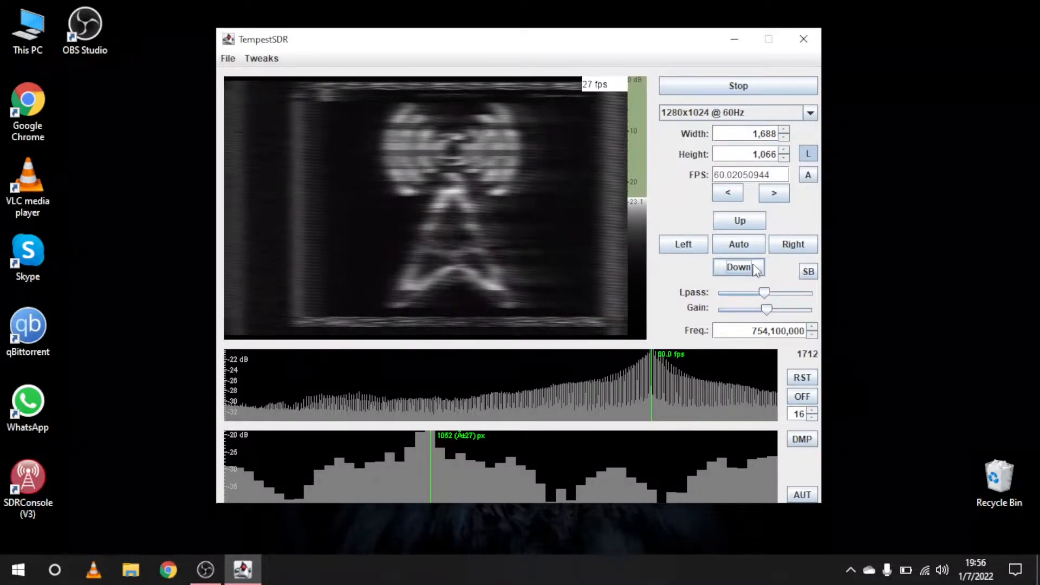
Shift the decoded radio-tower logo downward with three clicks of the Down button.
{"action": "left_click", "coordinate": [738, 266]}
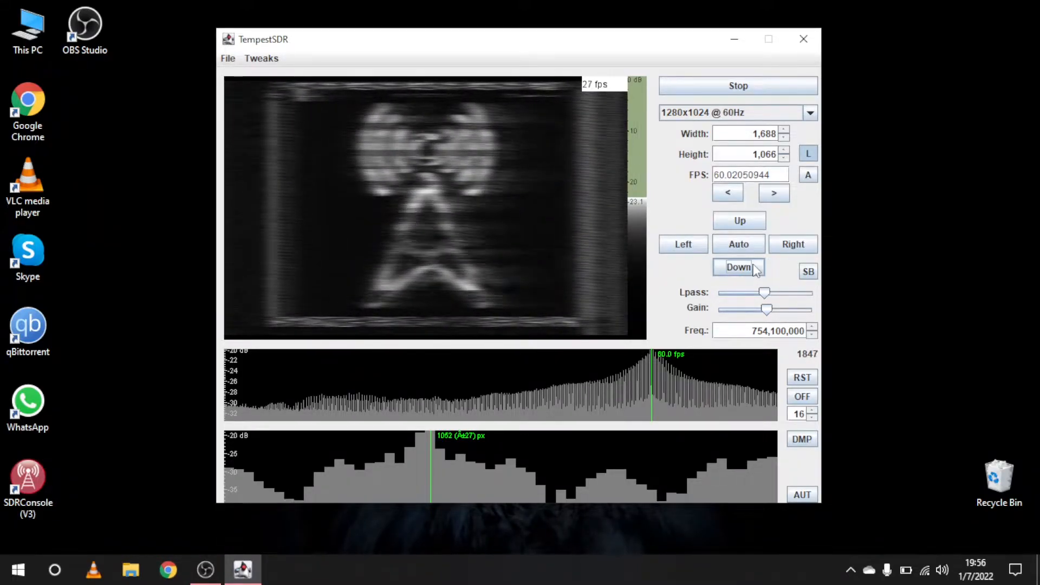
{"action": "left_click", "coordinate": [739, 266]}
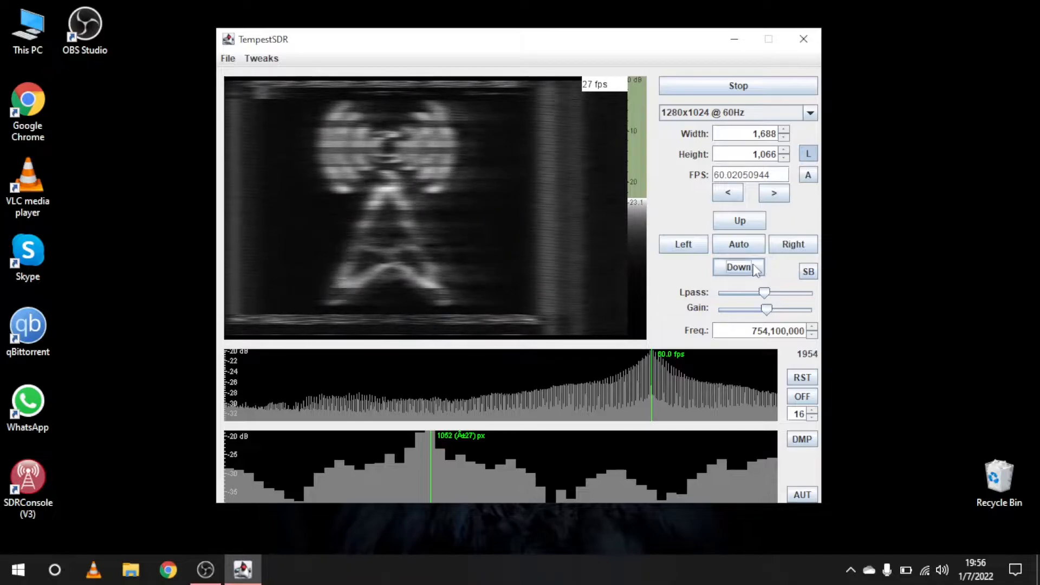
{"action": "left_click", "coordinate": [737, 266]}
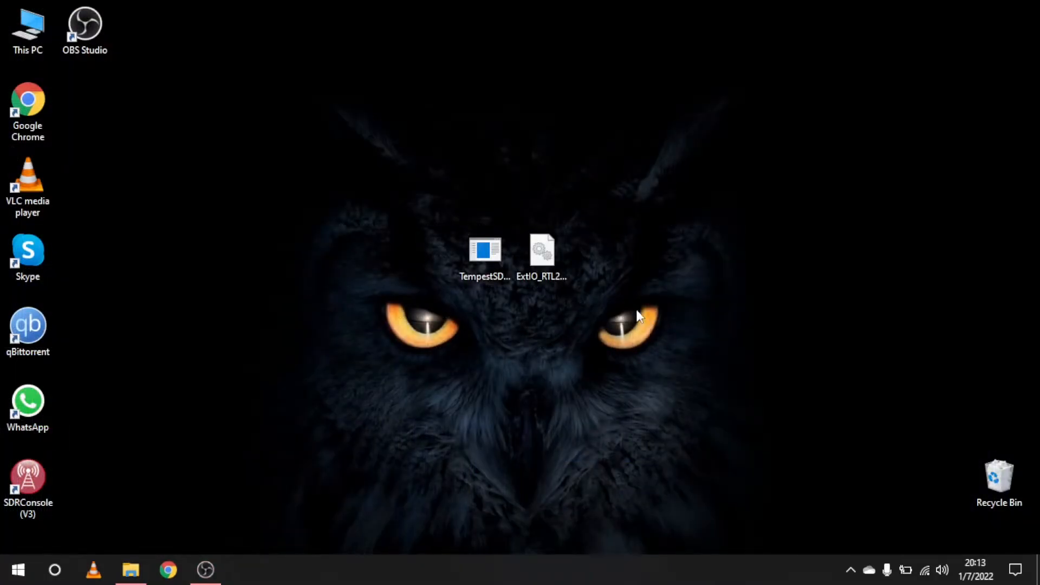
{"action": "mouse_move", "coordinate": [517, 312]}
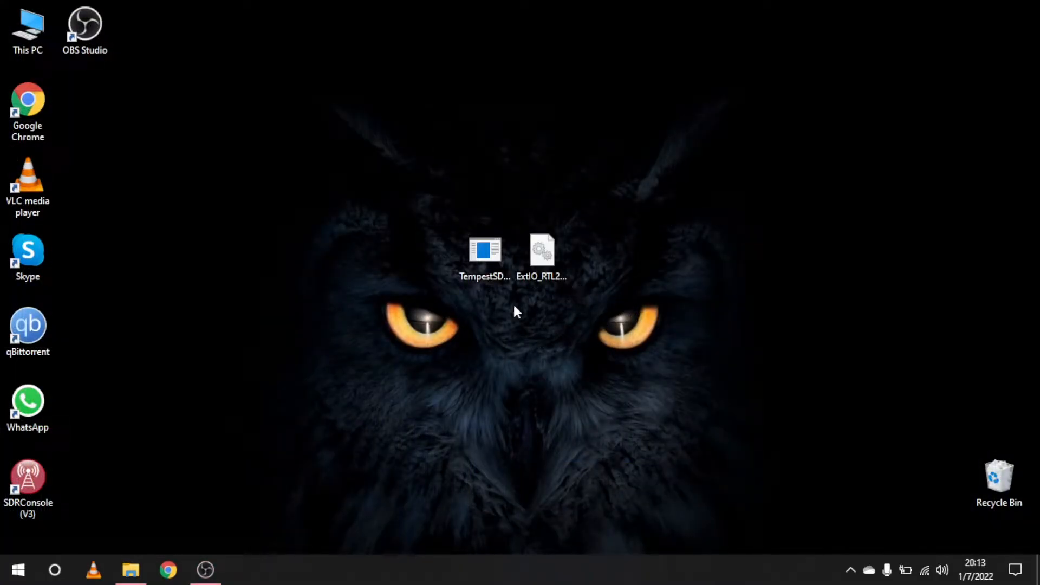
{"action": "mouse_move", "coordinate": [710, 375]}
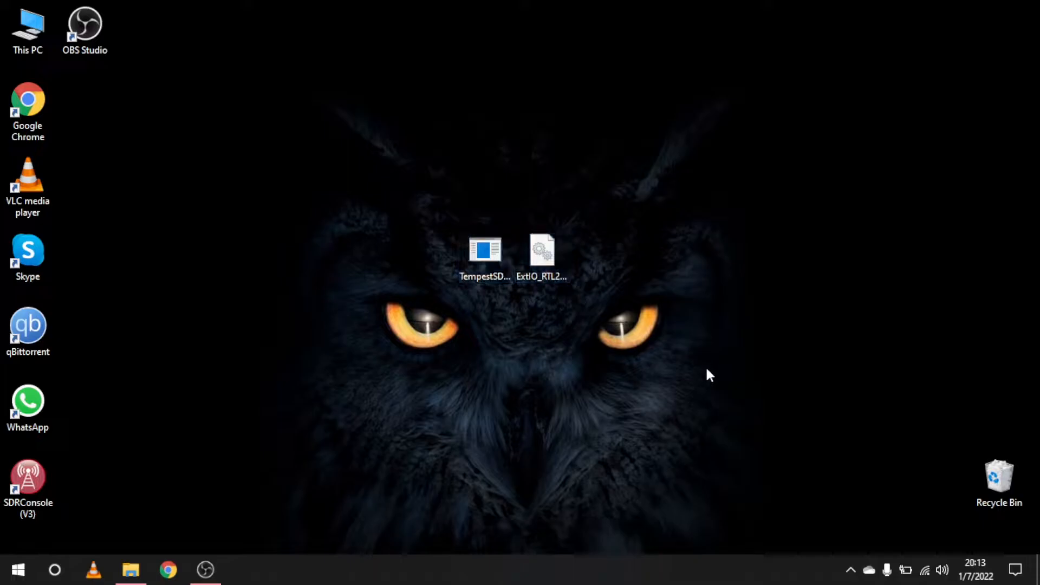
Open the TempestSDR.exe desktop icon as a WinRAR archive.
{"action": "right_click", "coordinate": [484, 251]}
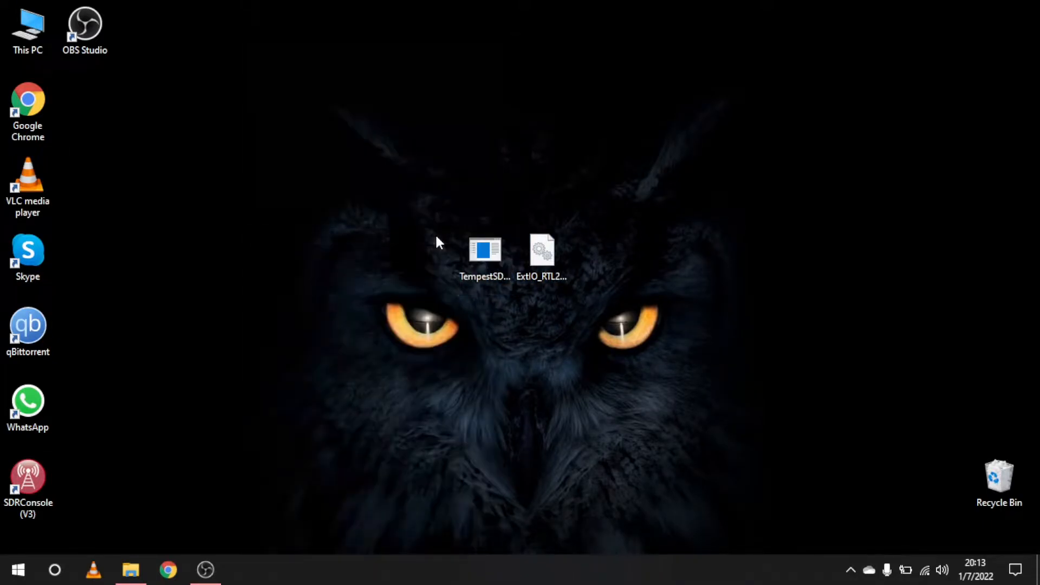
{"action": "double_click", "coordinate": [485, 251]}
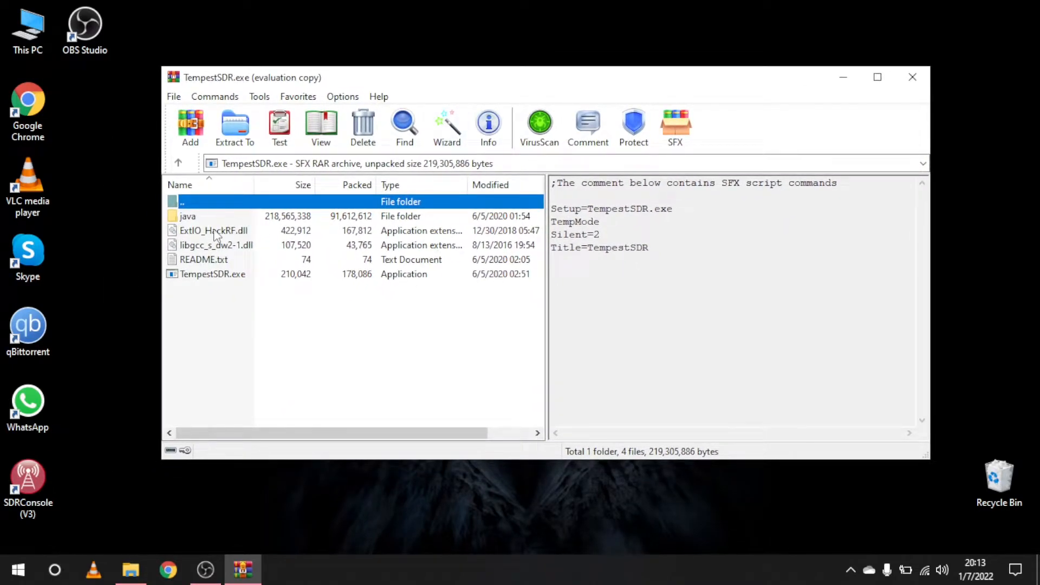
Delete ExtIO_HackRF.dll from the TempestSDR archive and close WinRAR.
{"action": "left_click", "coordinate": [212, 230]}
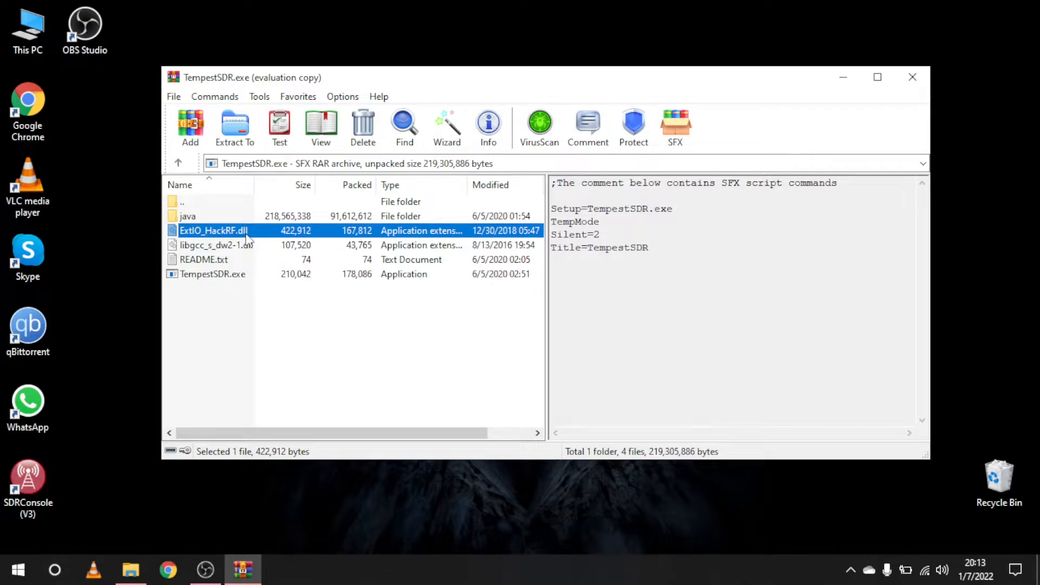
{"action": "right_click", "coordinate": [213, 230]}
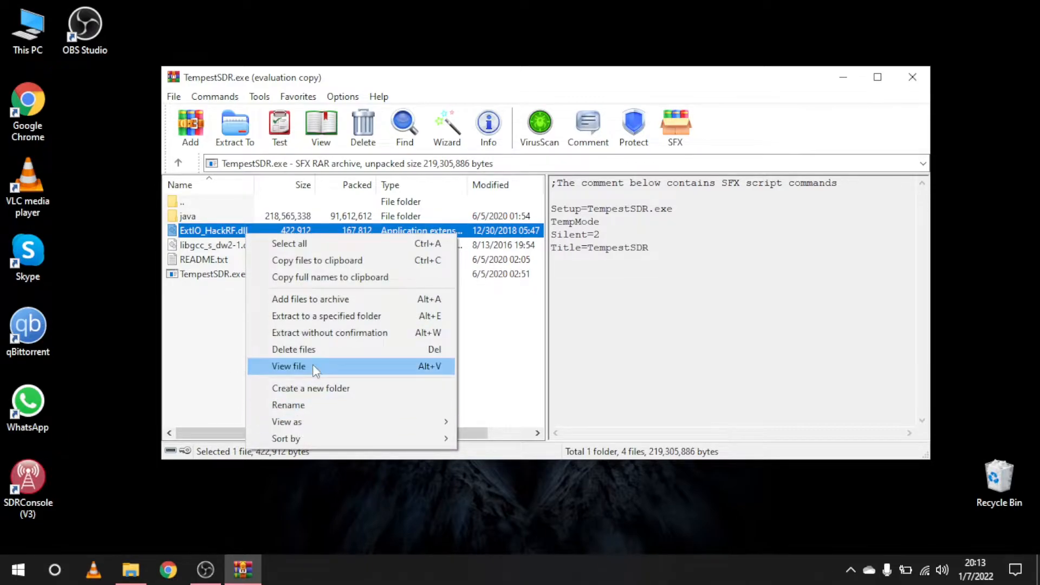
{"action": "left_click", "coordinate": [293, 349]}
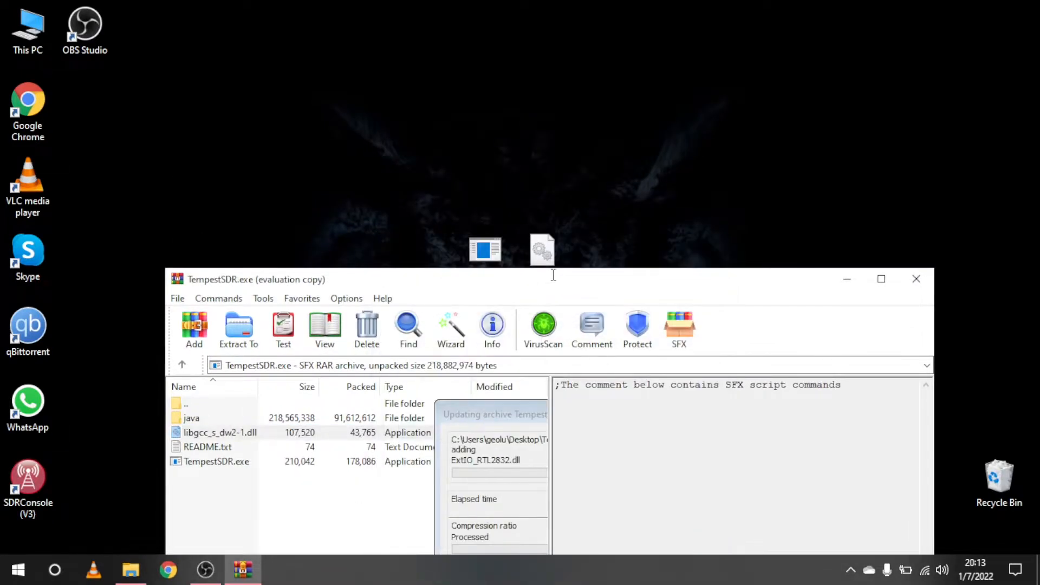
{"action": "left_click", "coordinate": [916, 279]}
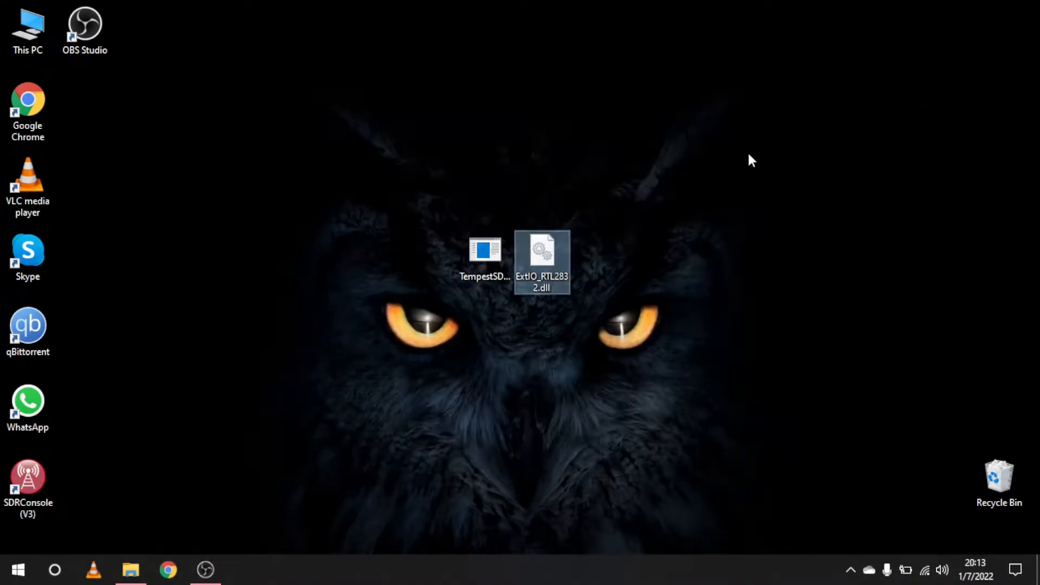
Launch TempestSDR from its desktop icon.
{"action": "double_click", "coordinate": [485, 259]}
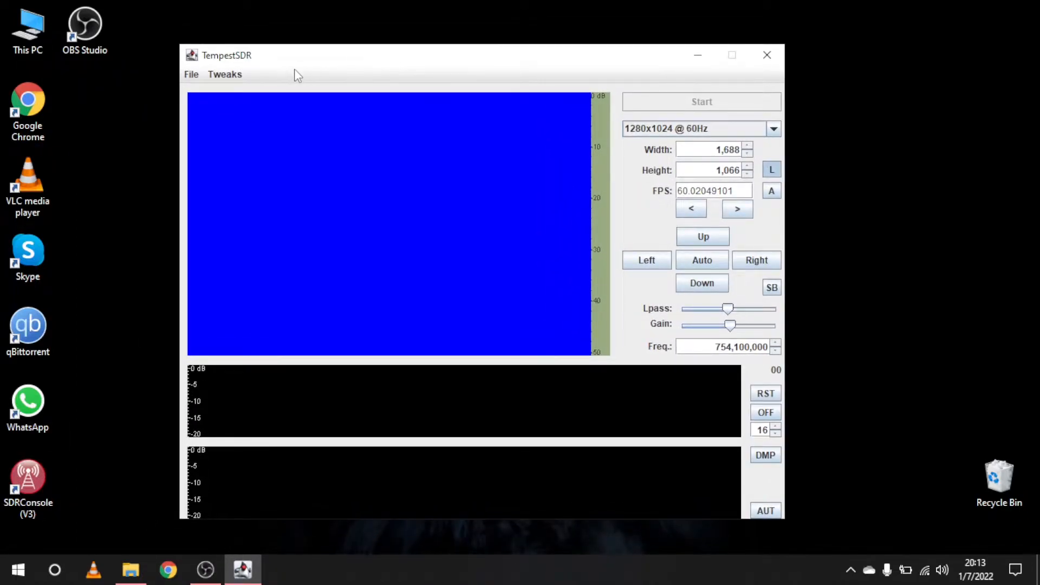
Load the ExtIO_RTL2832.dll source, dismiss its device settings, and start capturing.
{"action": "left_click", "coordinate": [191, 74]}
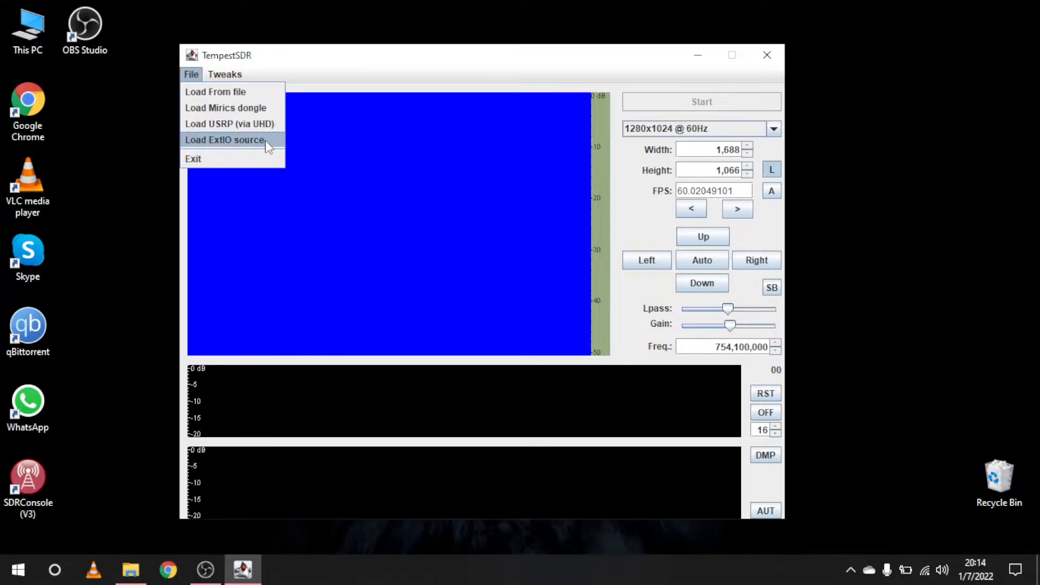
{"action": "left_click", "coordinate": [224, 140]}
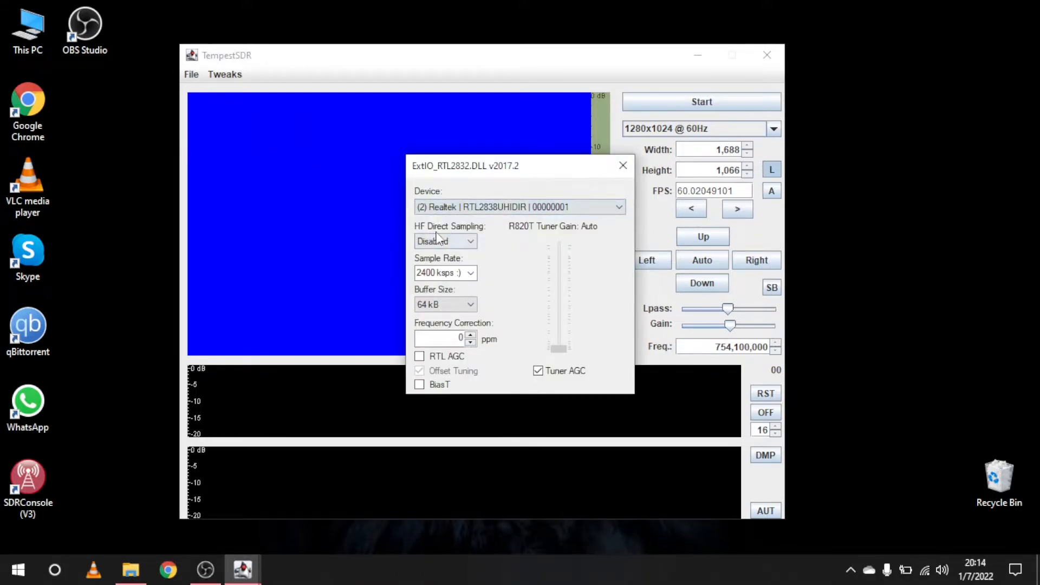
{"action": "mouse_move", "coordinate": [622, 165]}
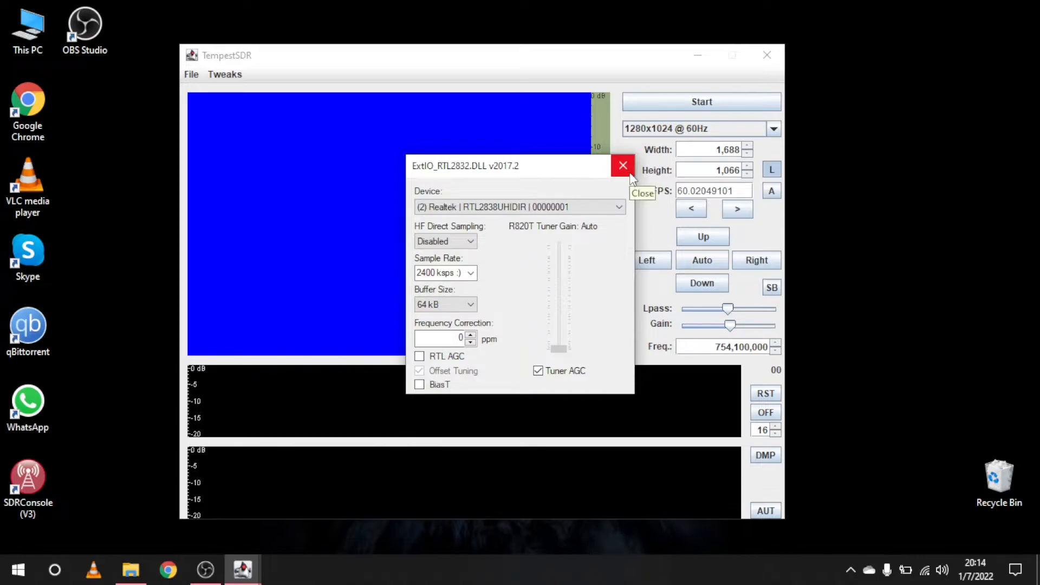
{"action": "left_click", "coordinate": [622, 165]}
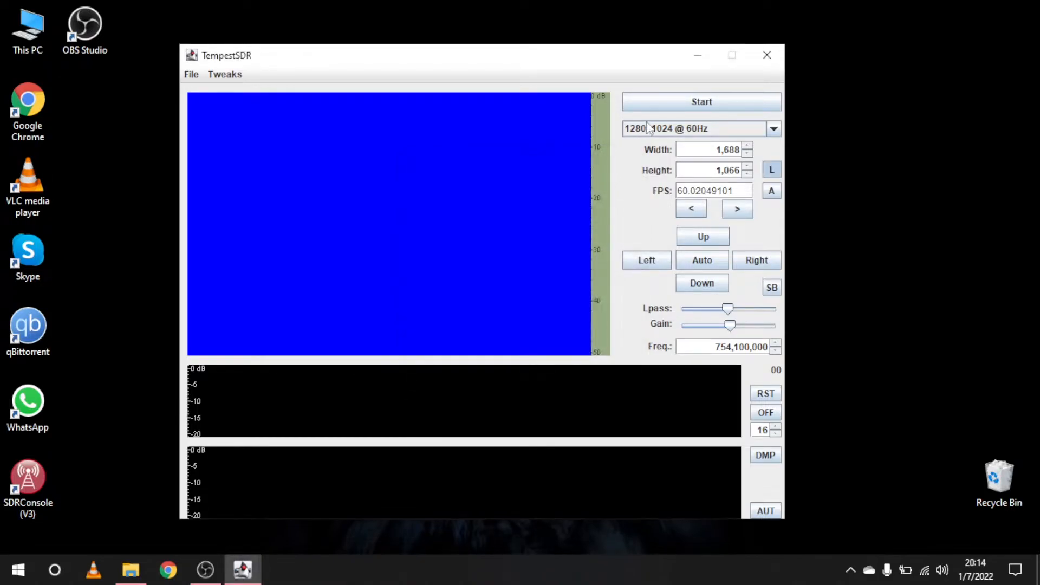
{"action": "left_click", "coordinate": [701, 101]}
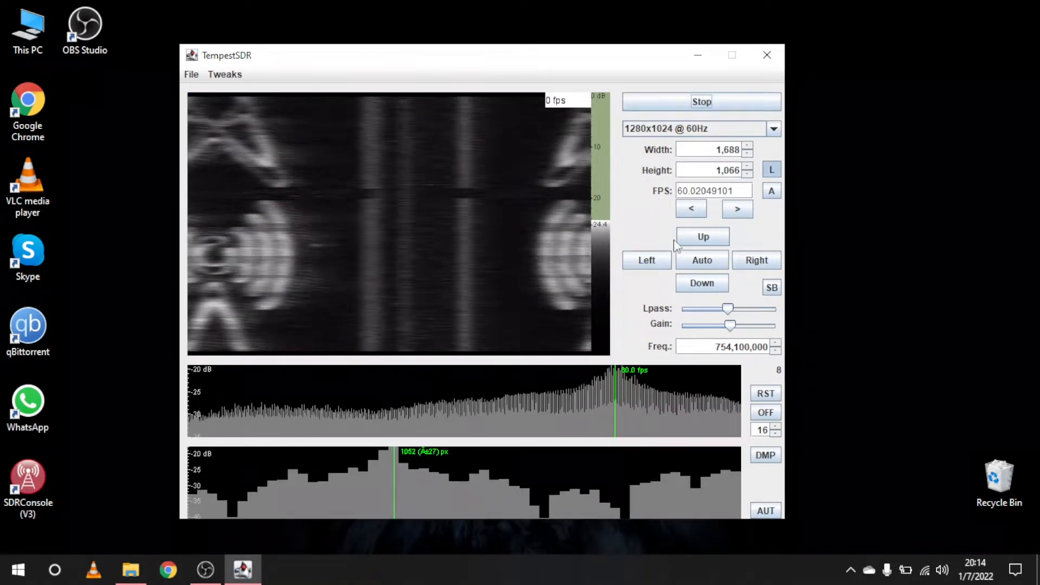
Align the radio-tower logo using Up, Auto, then Down twice until centred.
{"action": "left_click", "coordinate": [702, 260]}
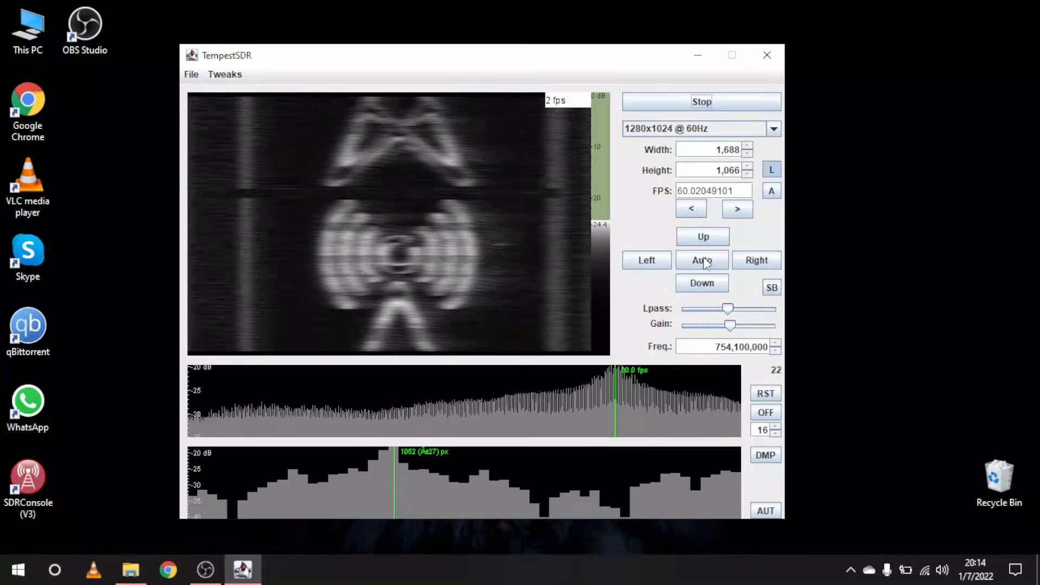
{"action": "left_click", "coordinate": [702, 284]}
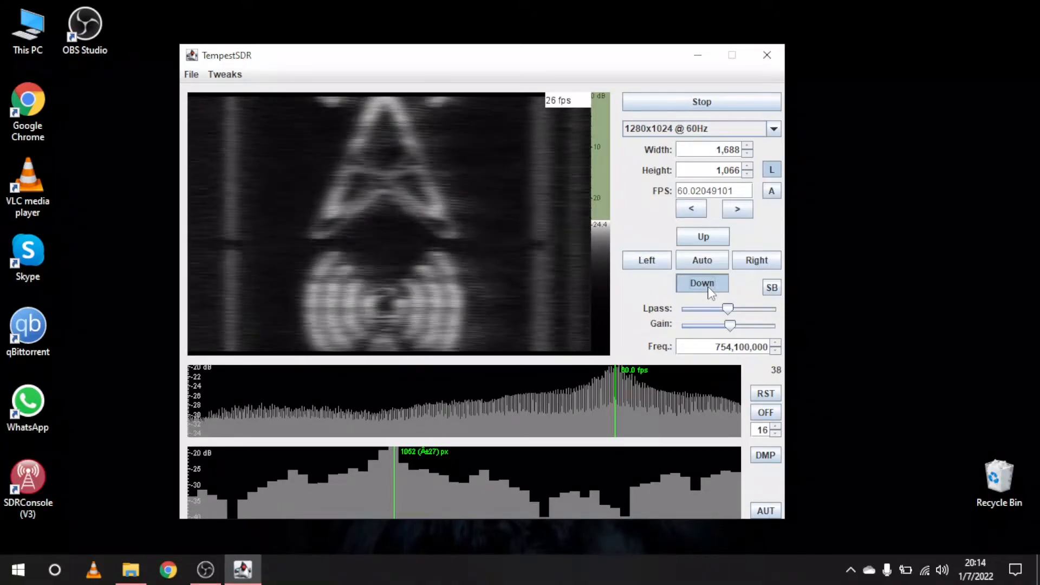
{"action": "left_click", "coordinate": [702, 283]}
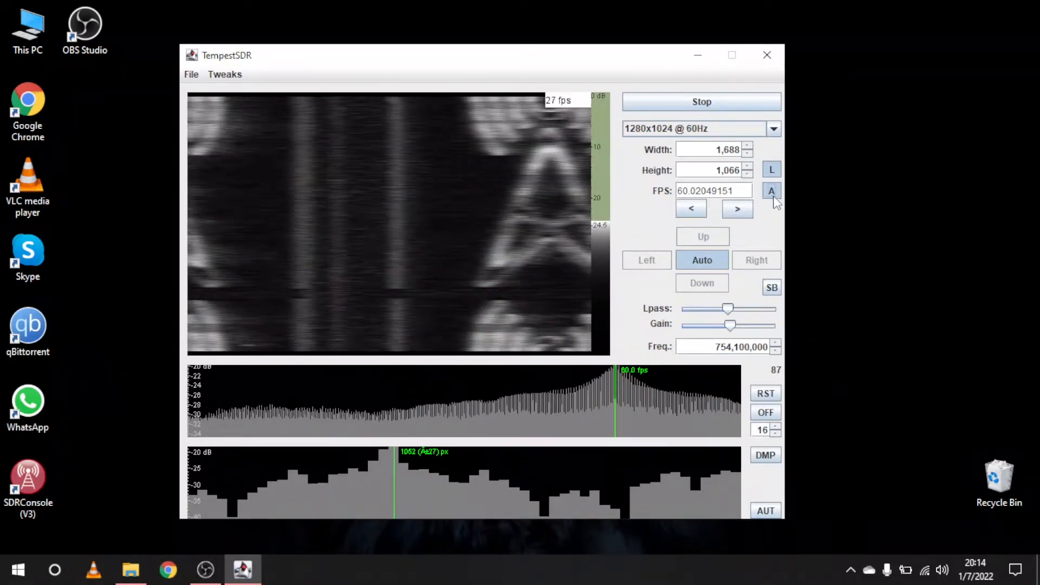
{"action": "mouse_move", "coordinate": [771, 191]}
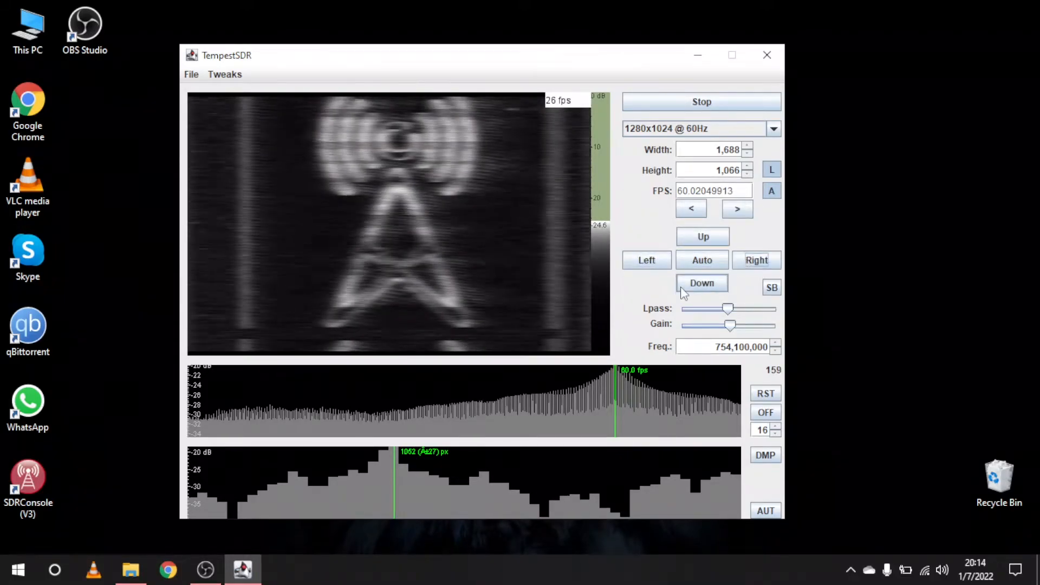
{"action": "left_click", "coordinate": [701, 284]}
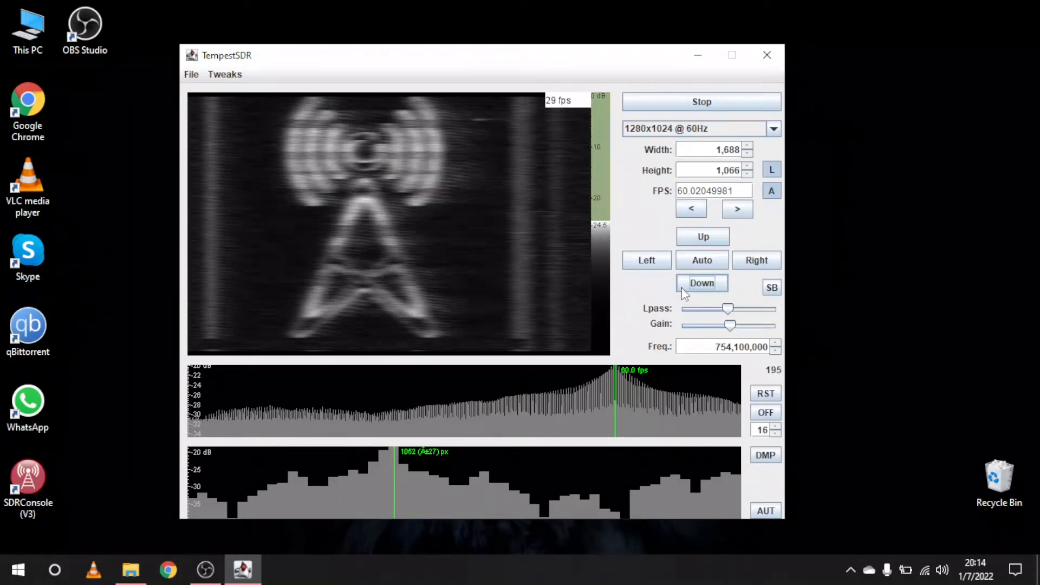
{"action": "mouse_move", "coordinate": [711, 360]}
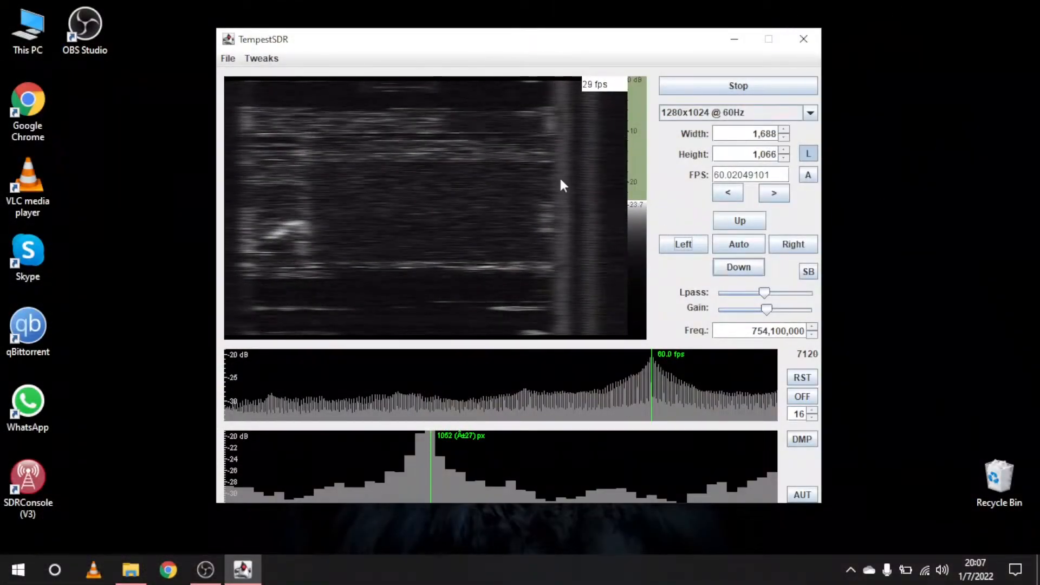
{"action": "mouse_move", "coordinate": [299, 18]}
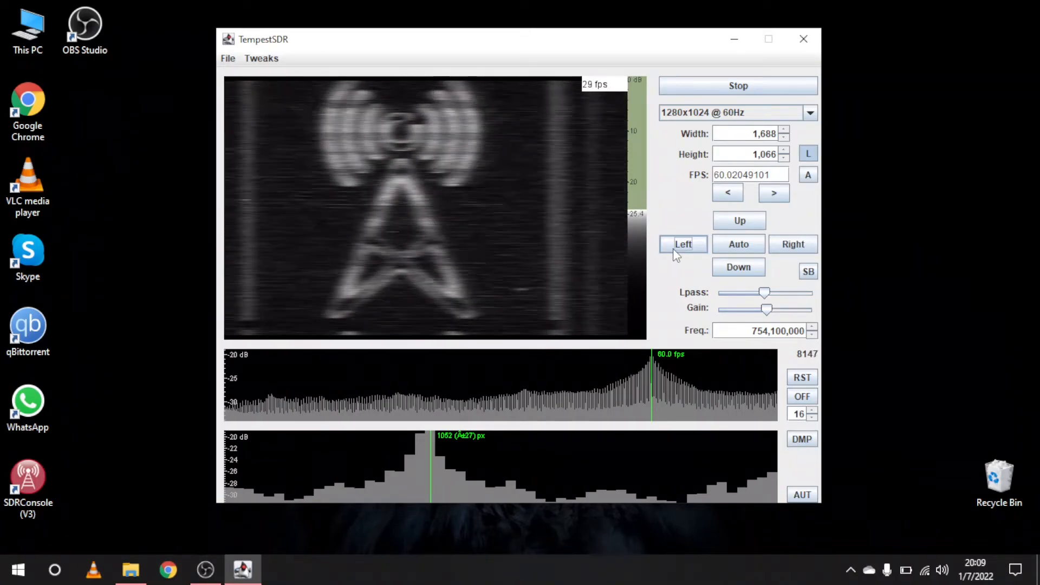
Shift the re-decoded radio-tower logo left with the Left button.
{"action": "left_click", "coordinate": [682, 244]}
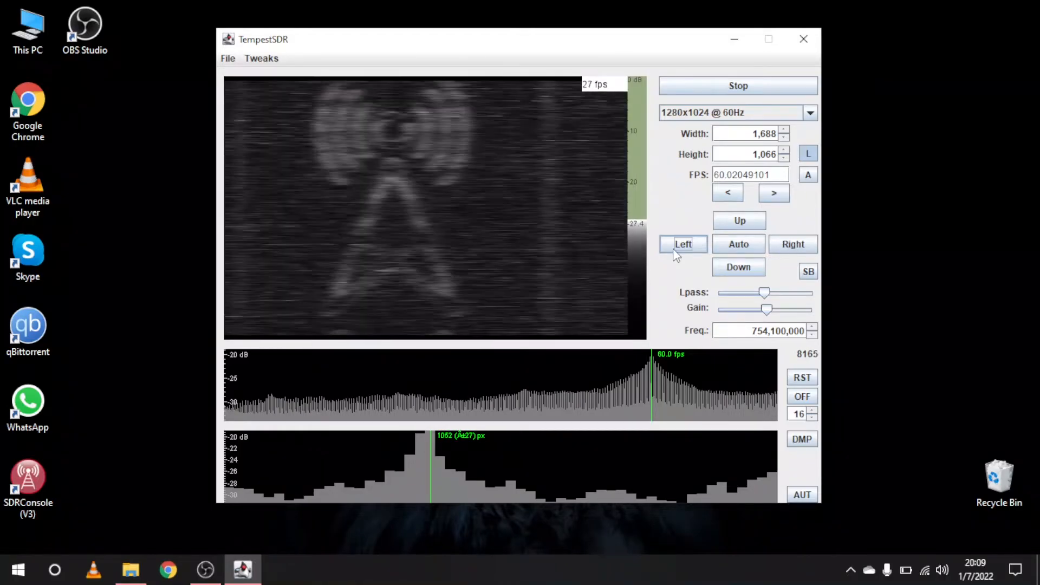